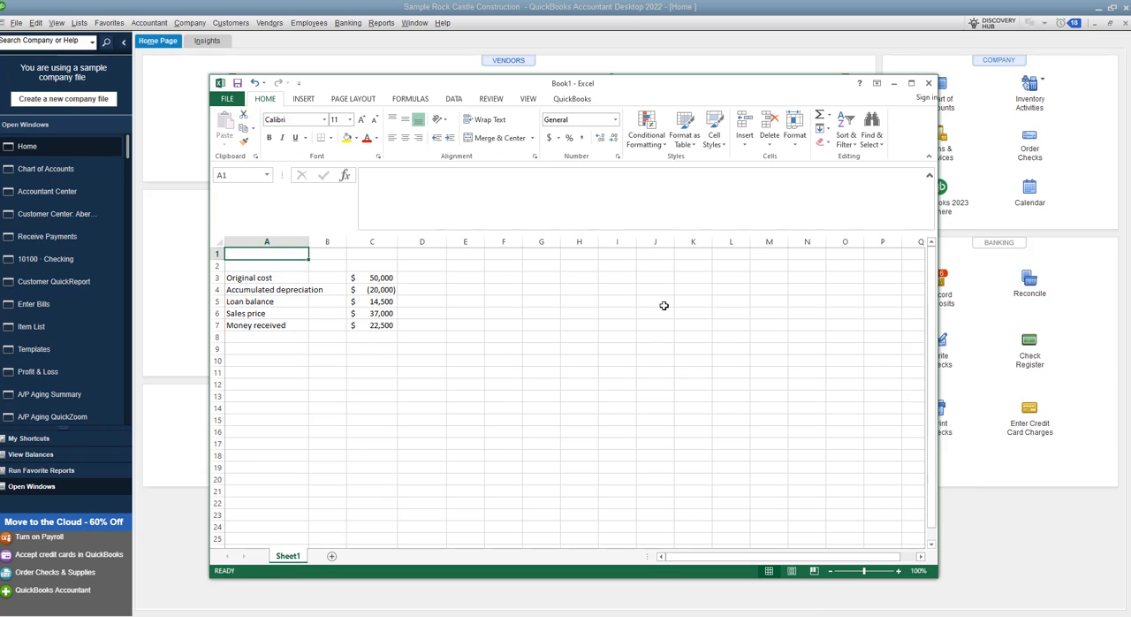
mouse_move(658, 311)
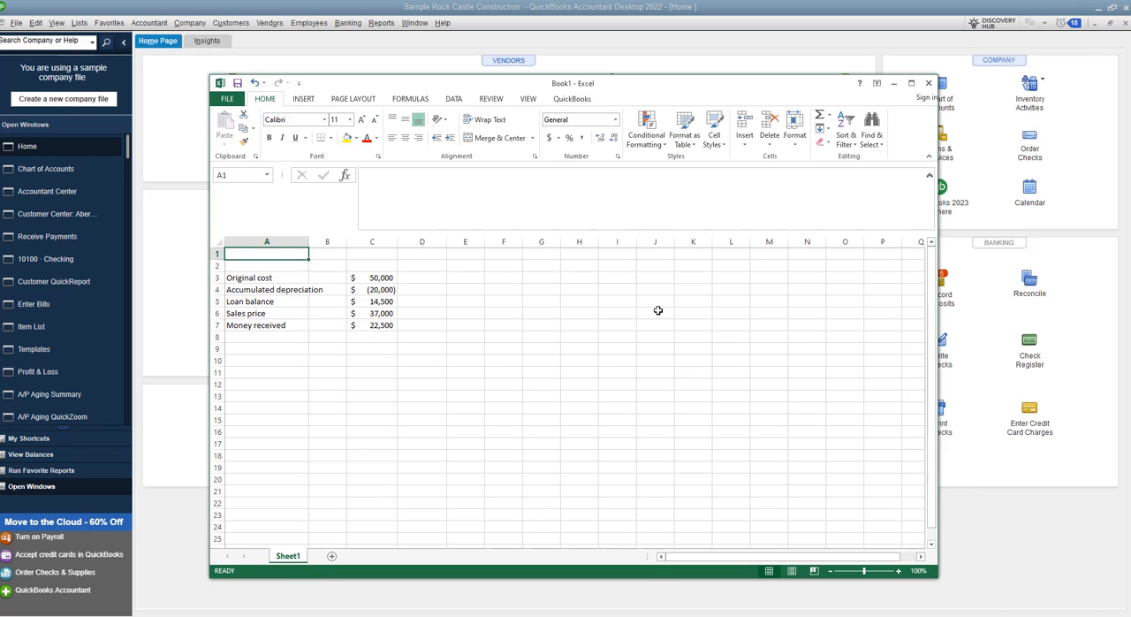
mouse_move(520, 364)
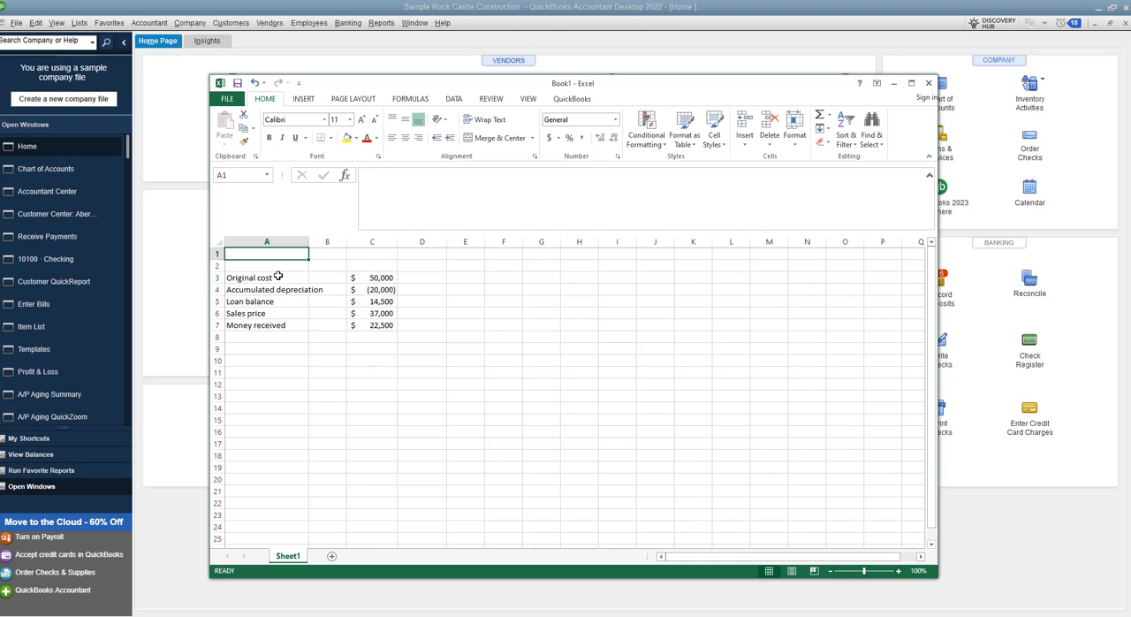
mouse_move(276, 276)
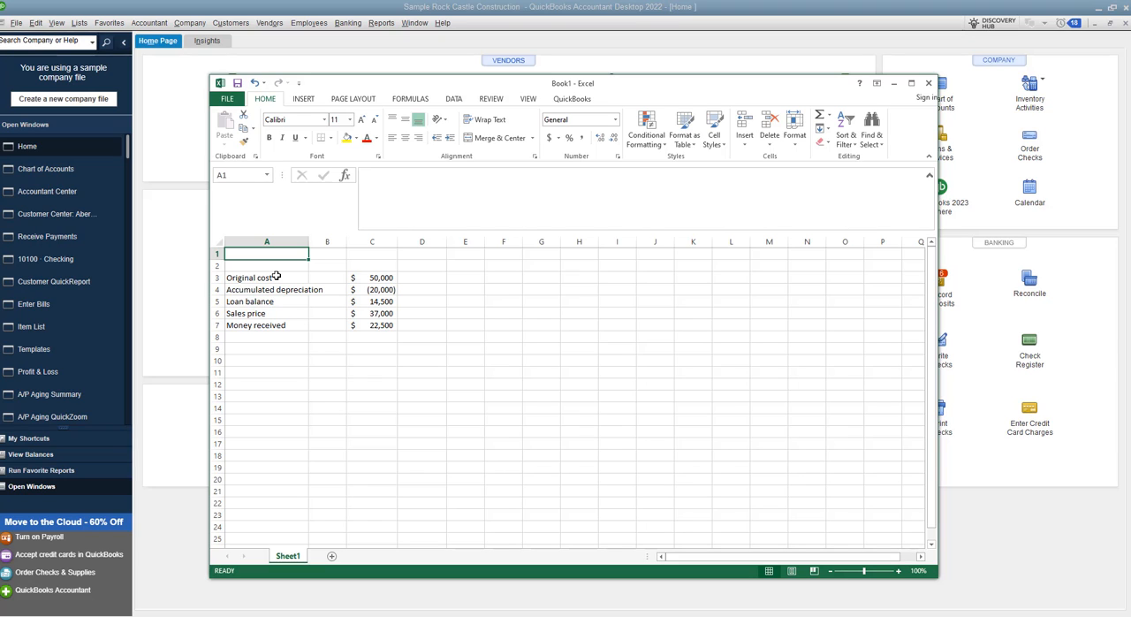
mouse_move(275, 290)
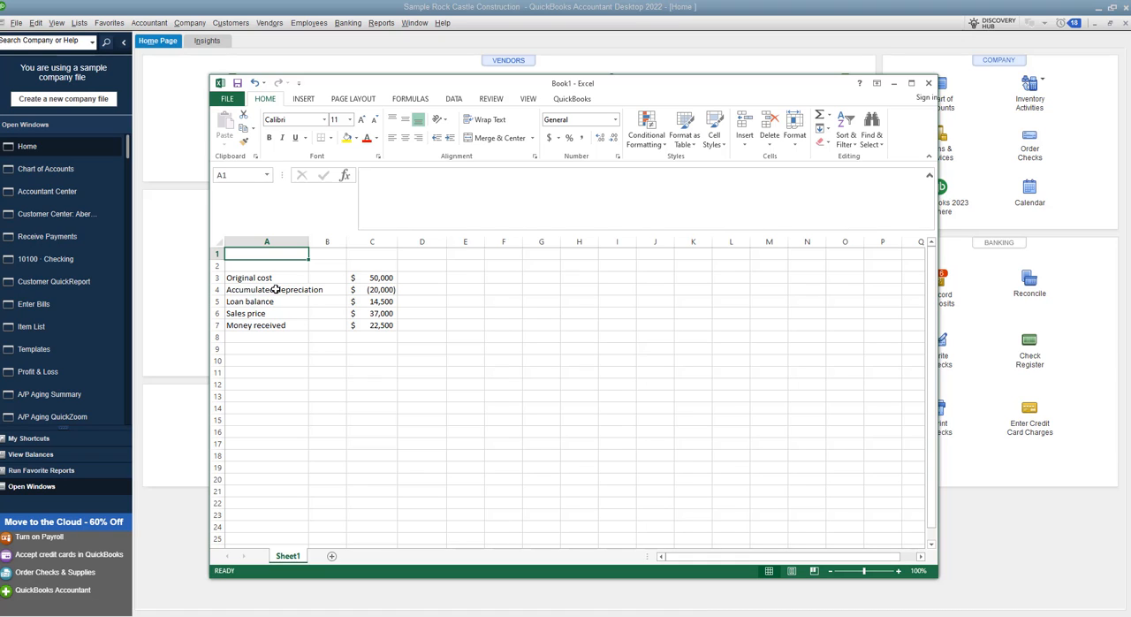
mouse_move(279, 300)
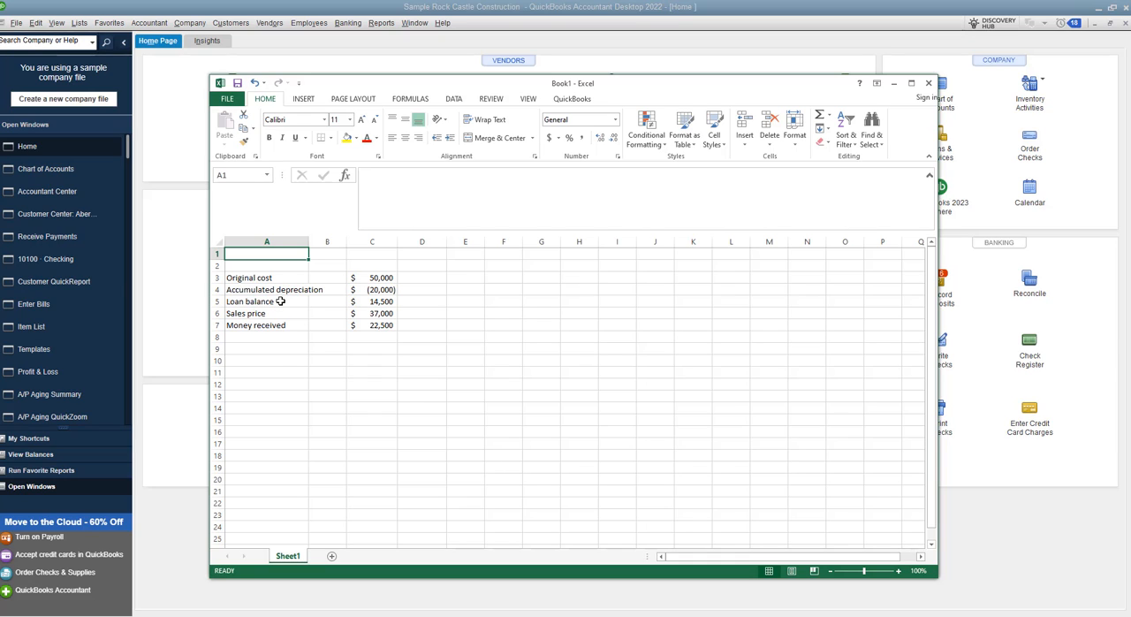
mouse_move(286, 313)
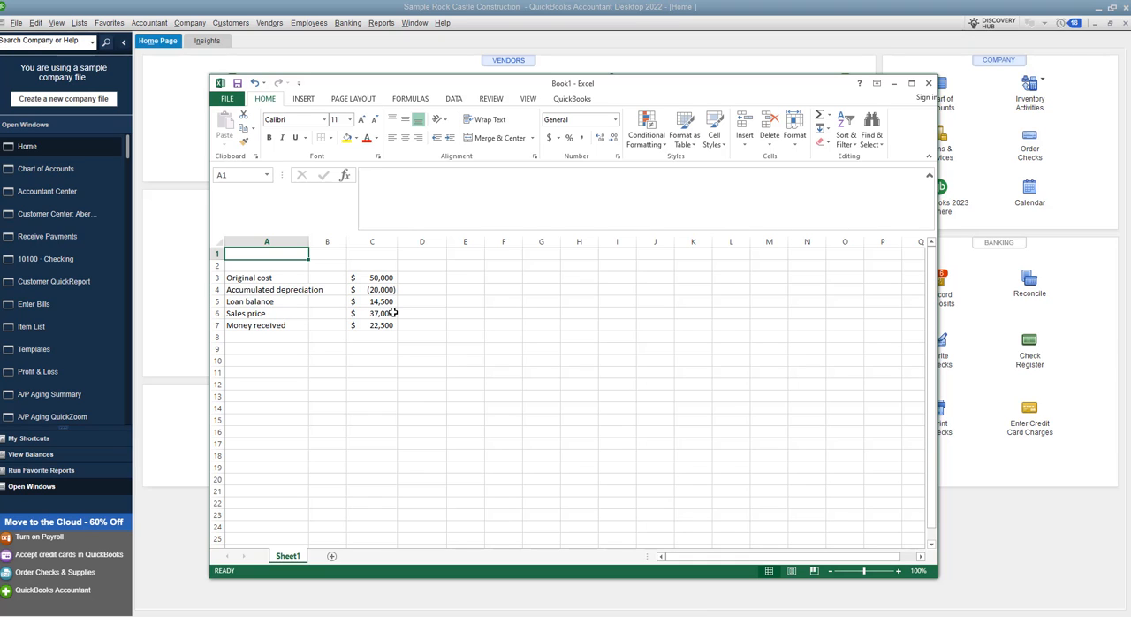
mouse_move(394, 325)
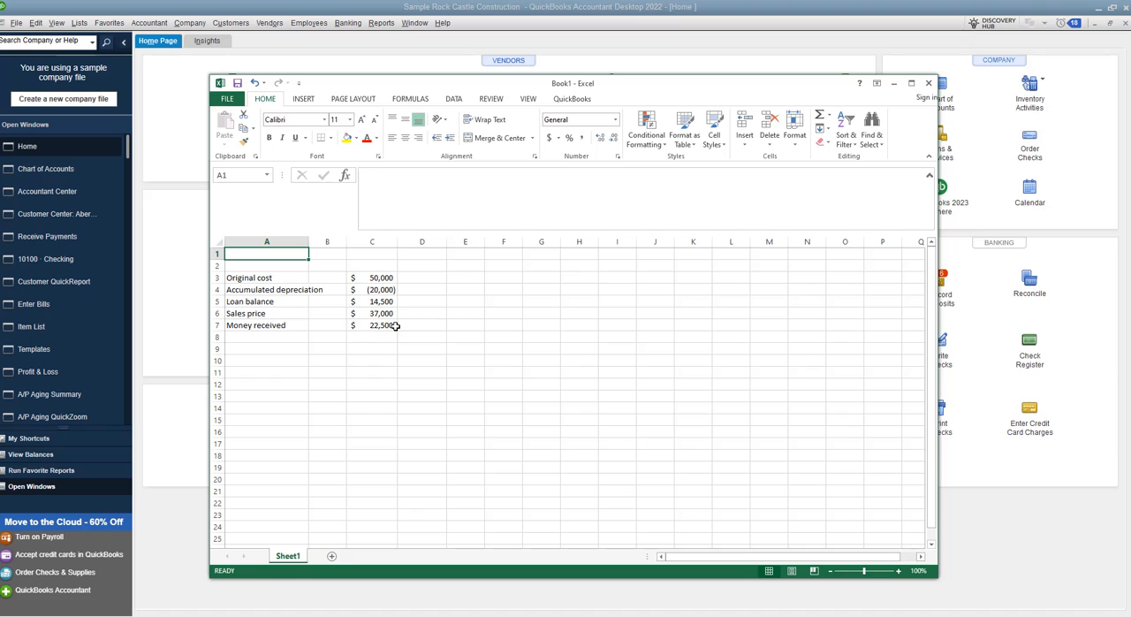
mouse_move(403, 277)
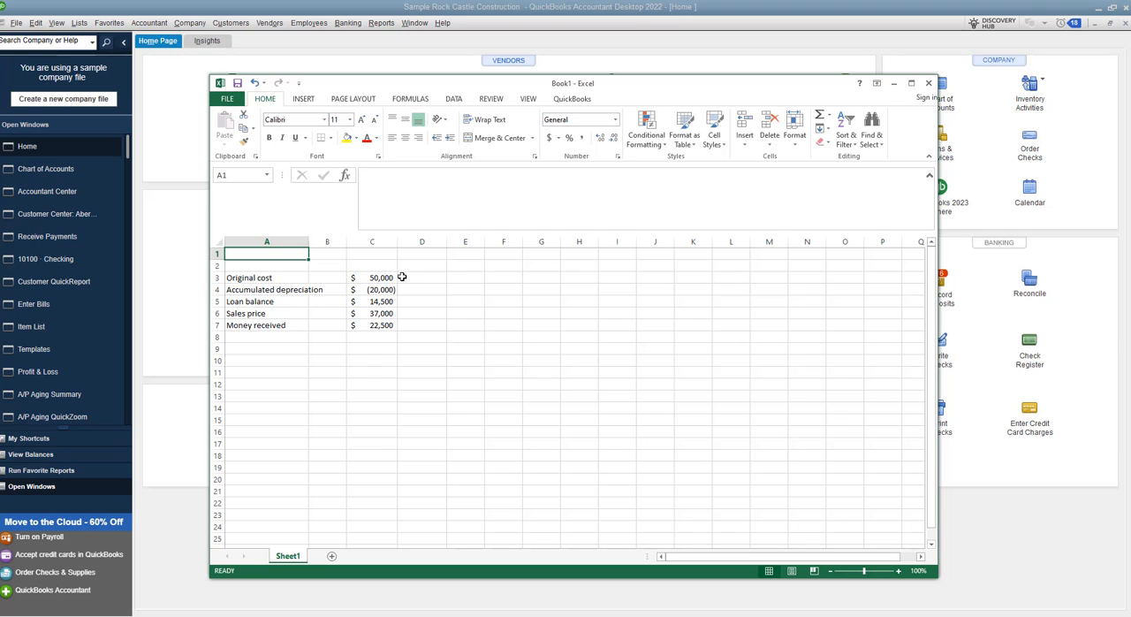
mouse_move(367, 350)
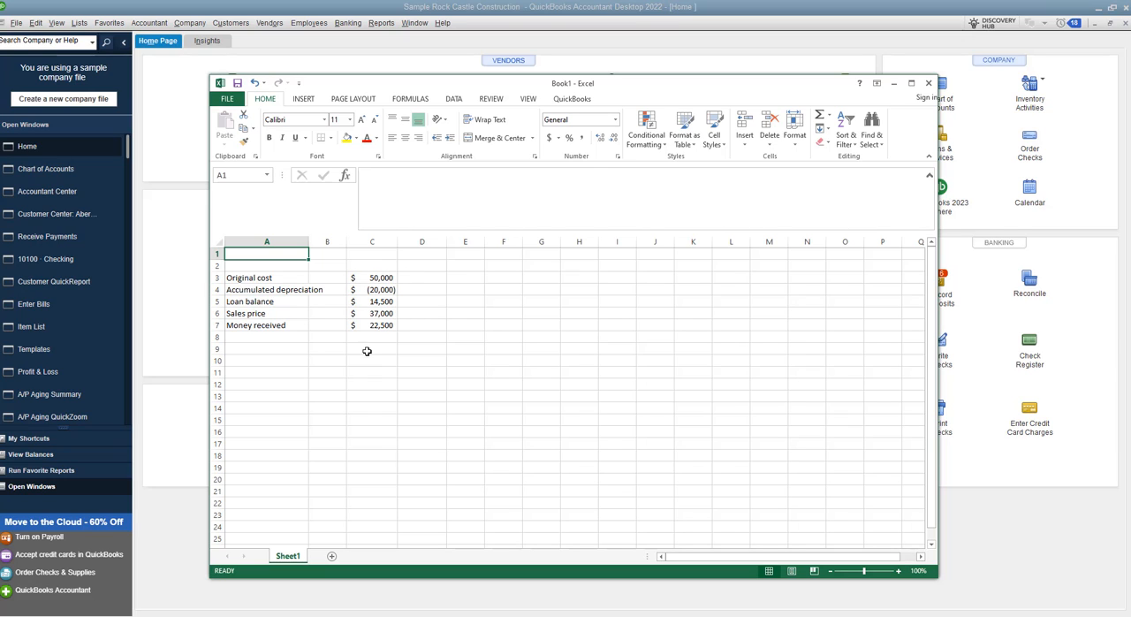
mouse_move(809, 105)
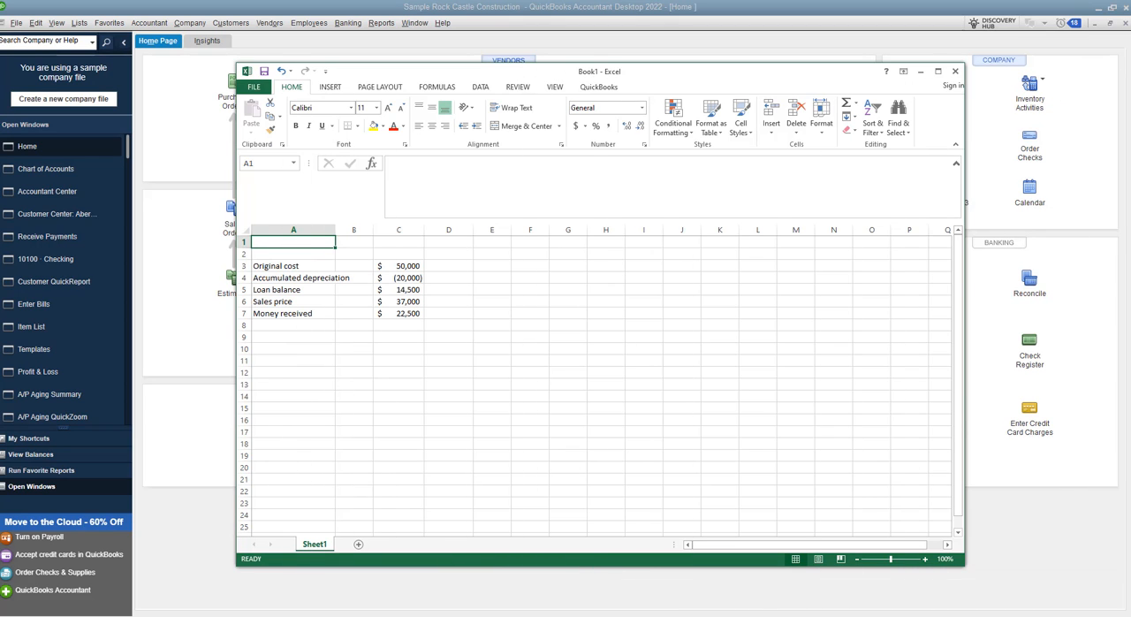
Bring QuickBooks forward and reach the Company menu for Make General Journal Entries.
click(954, 71)
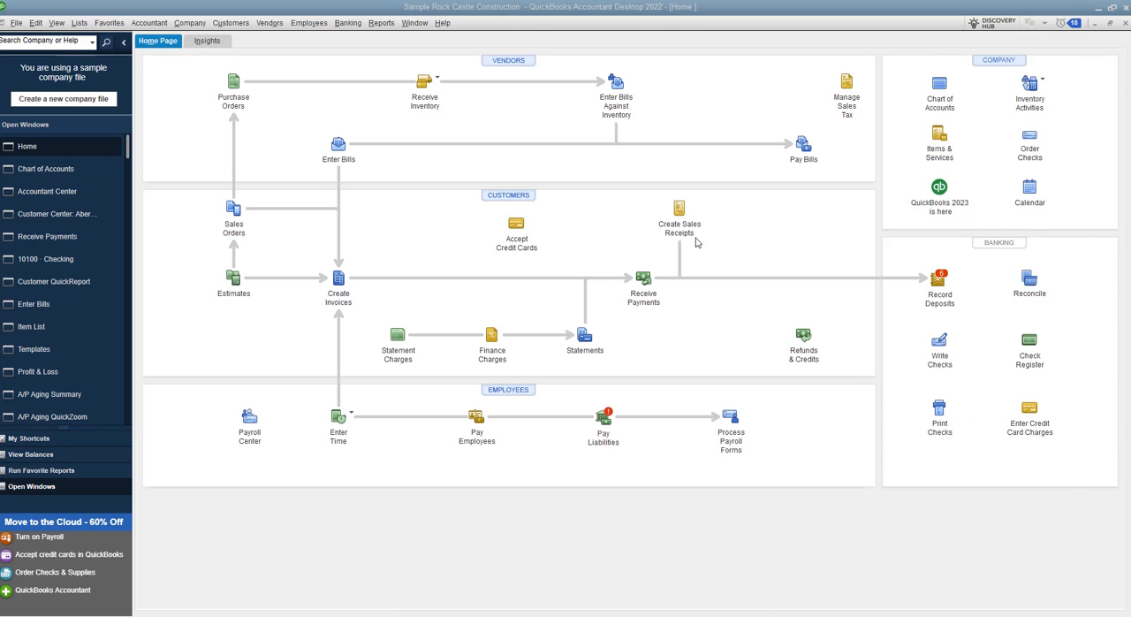
mouse_move(287, 134)
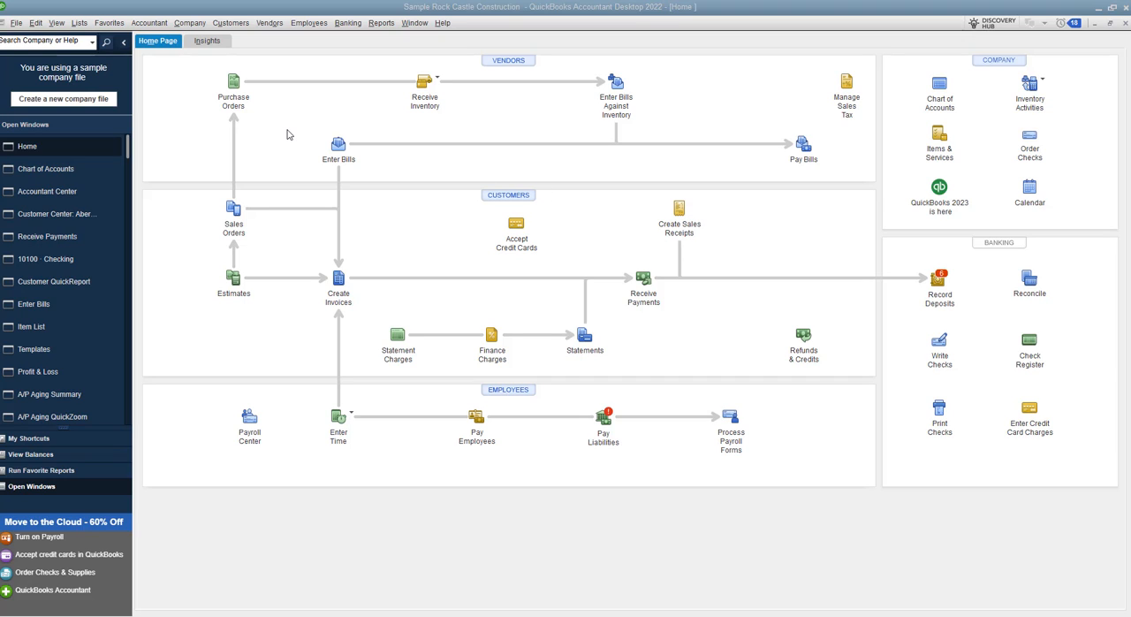
mouse_move(251, 97)
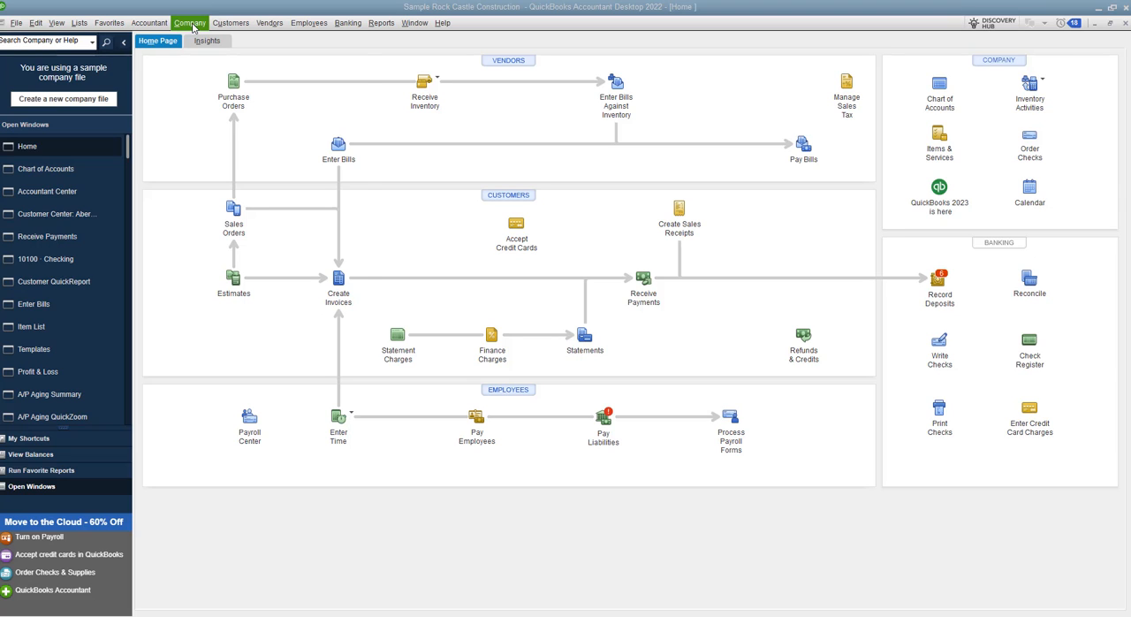
click(195, 21)
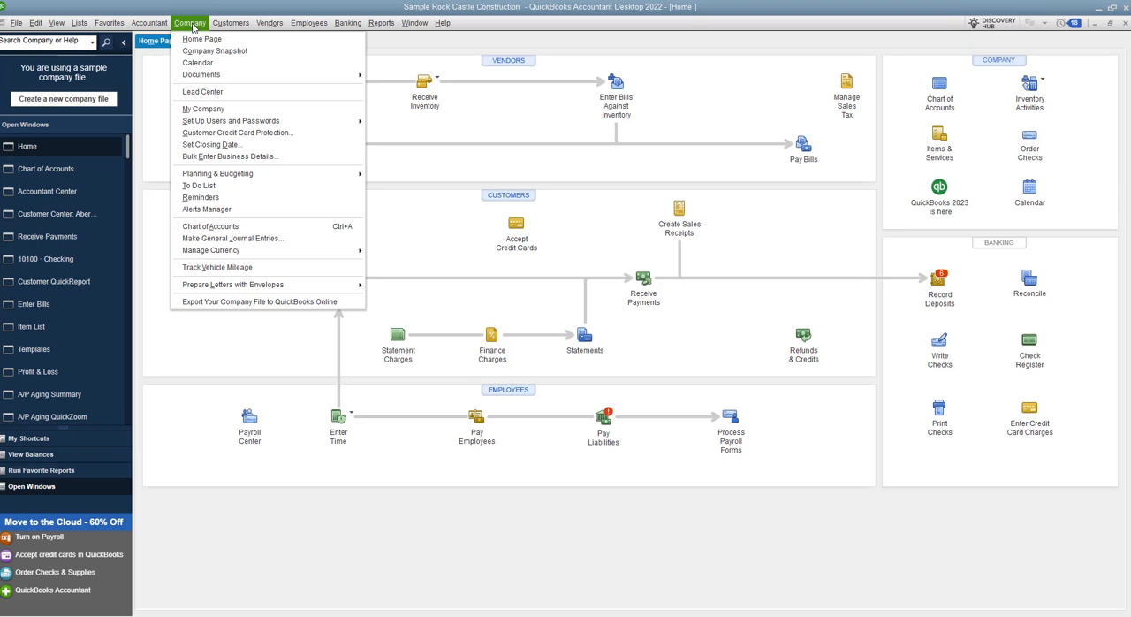
mouse_move(210, 145)
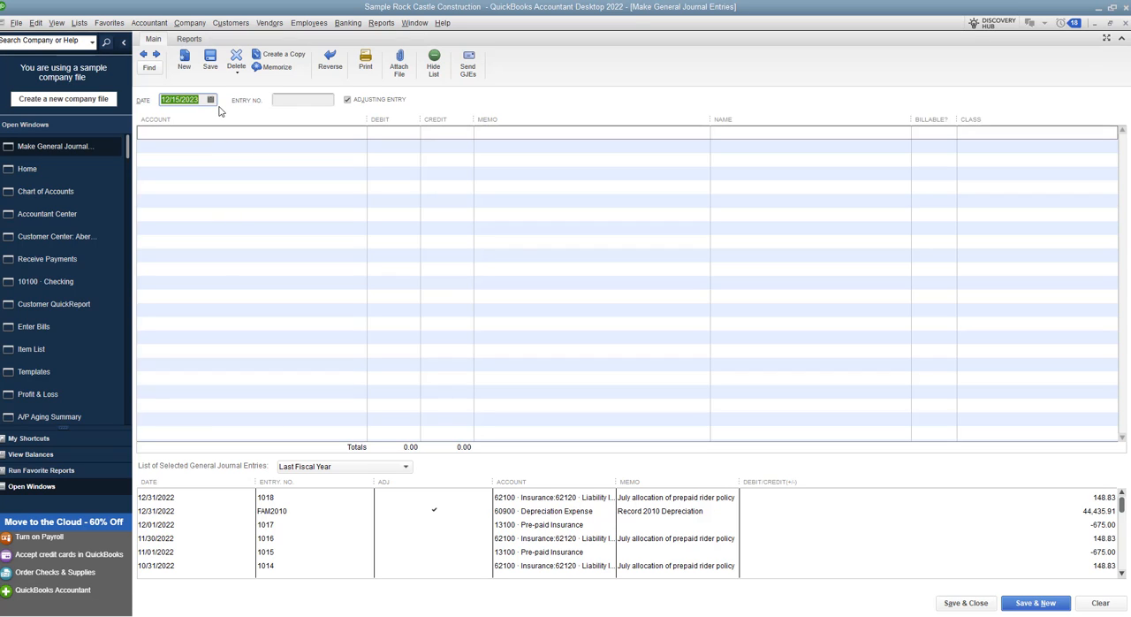
mouse_move(225, 109)
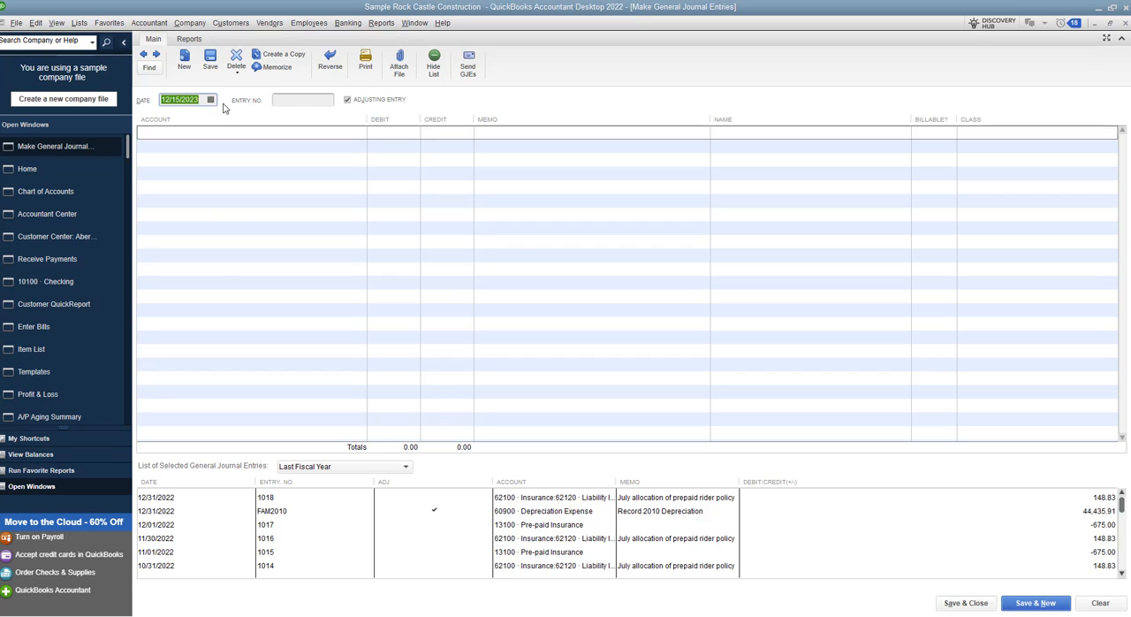
Give the 12/15/2023 journal entry the entry number MJH.
click(302, 99)
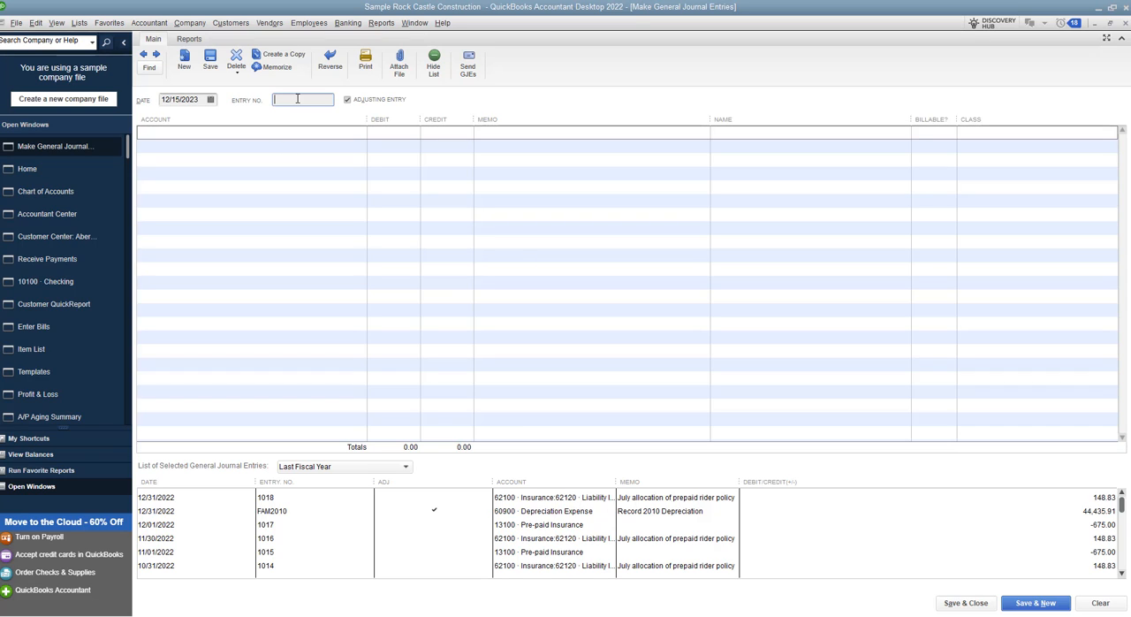
mouse_move(304, 97)
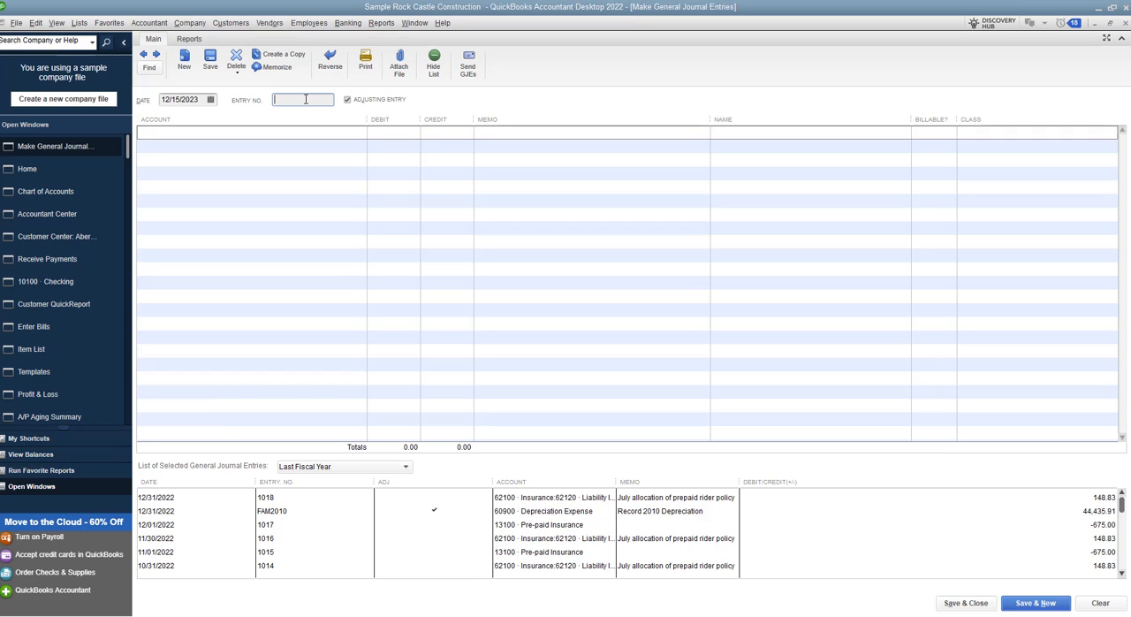
text(MJH)
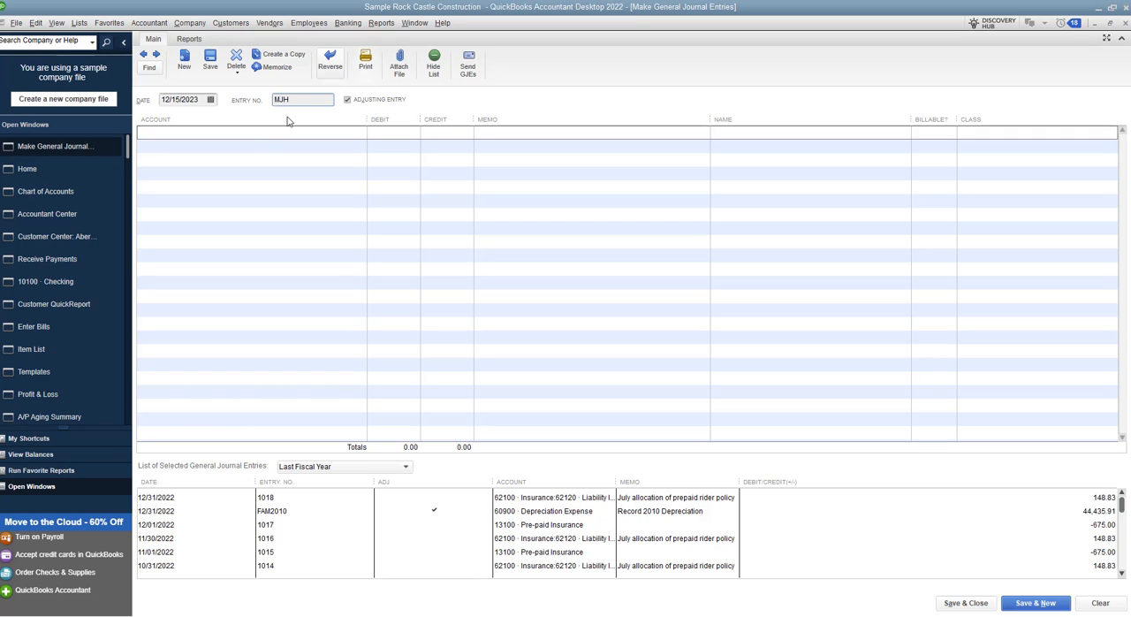
click(265, 497)
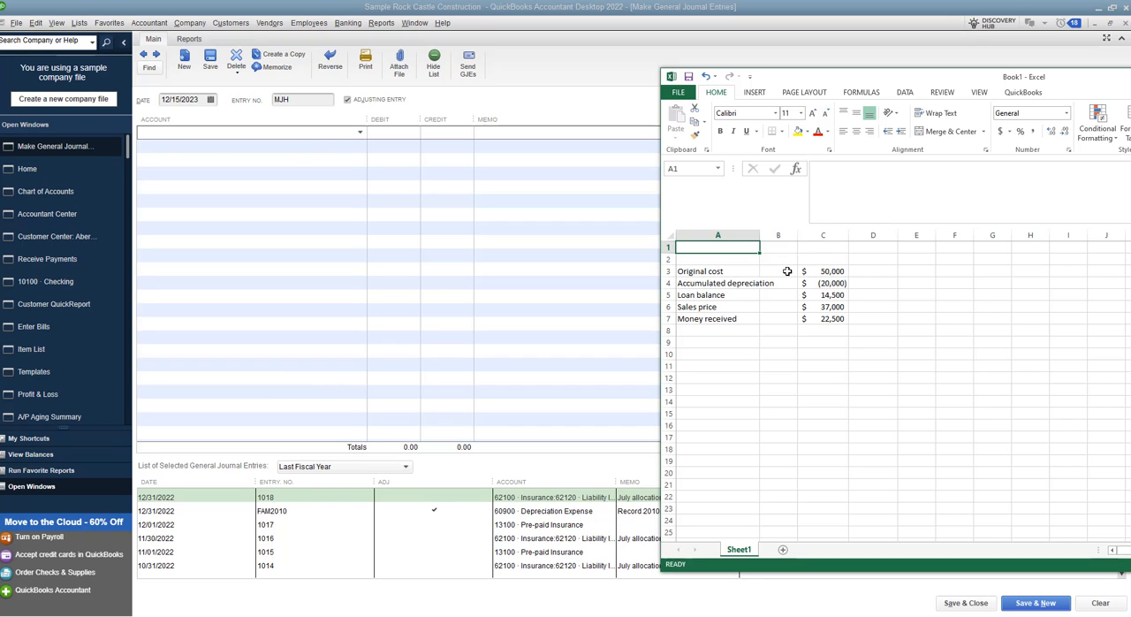
mouse_move(815, 272)
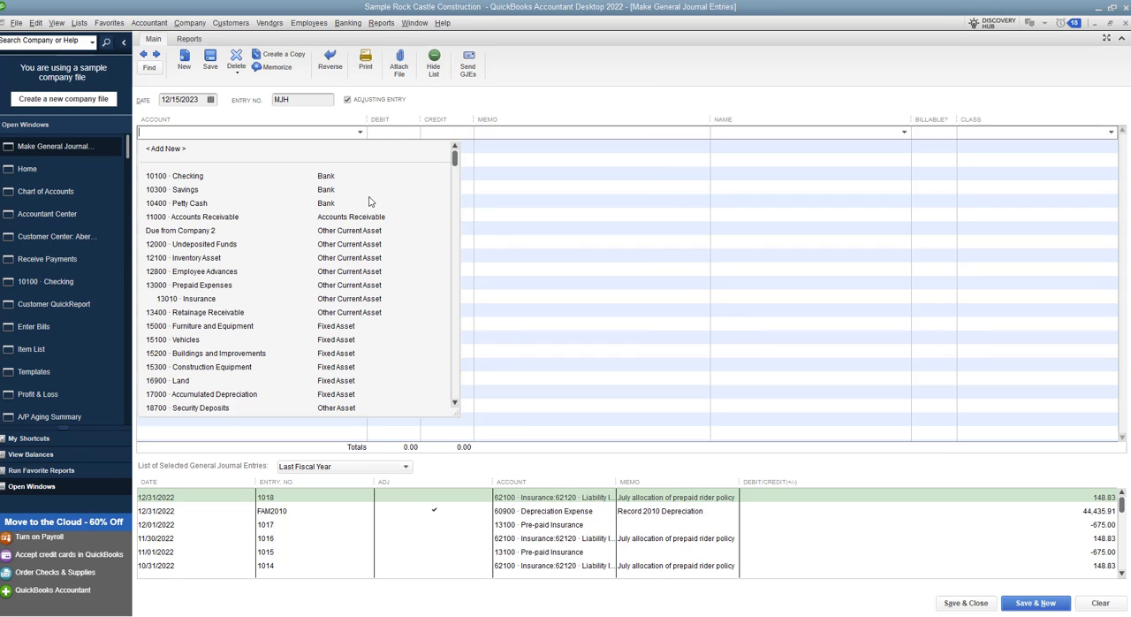
Credit the Vehicles account 50,000 on the first journal line.
scroll(down, 3)
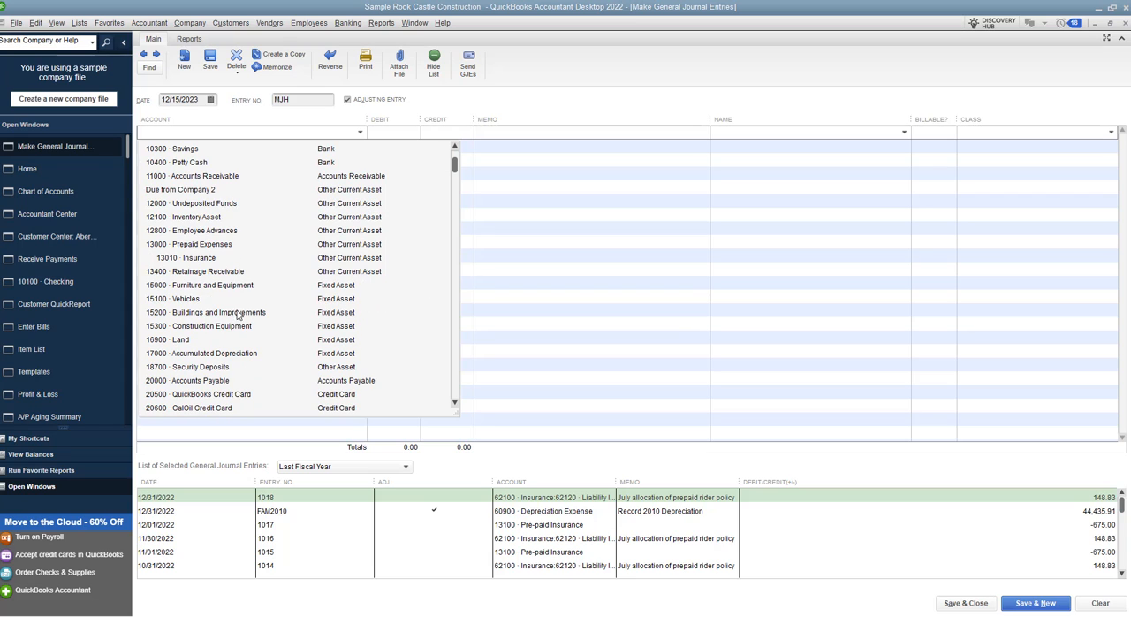
click(185, 297)
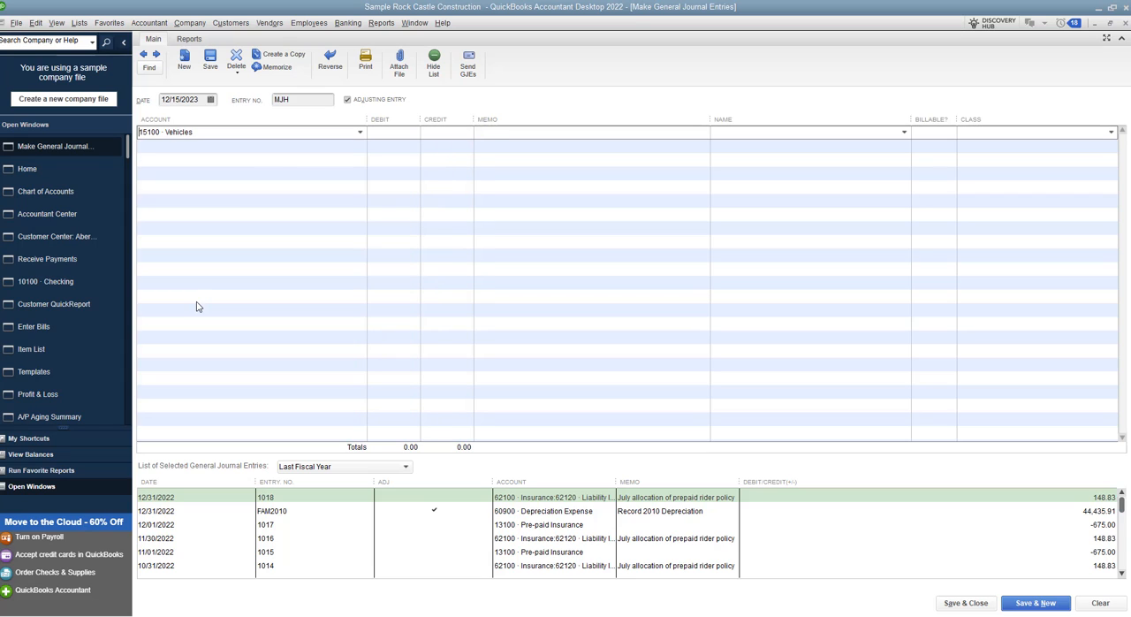
mouse_move(451, 134)
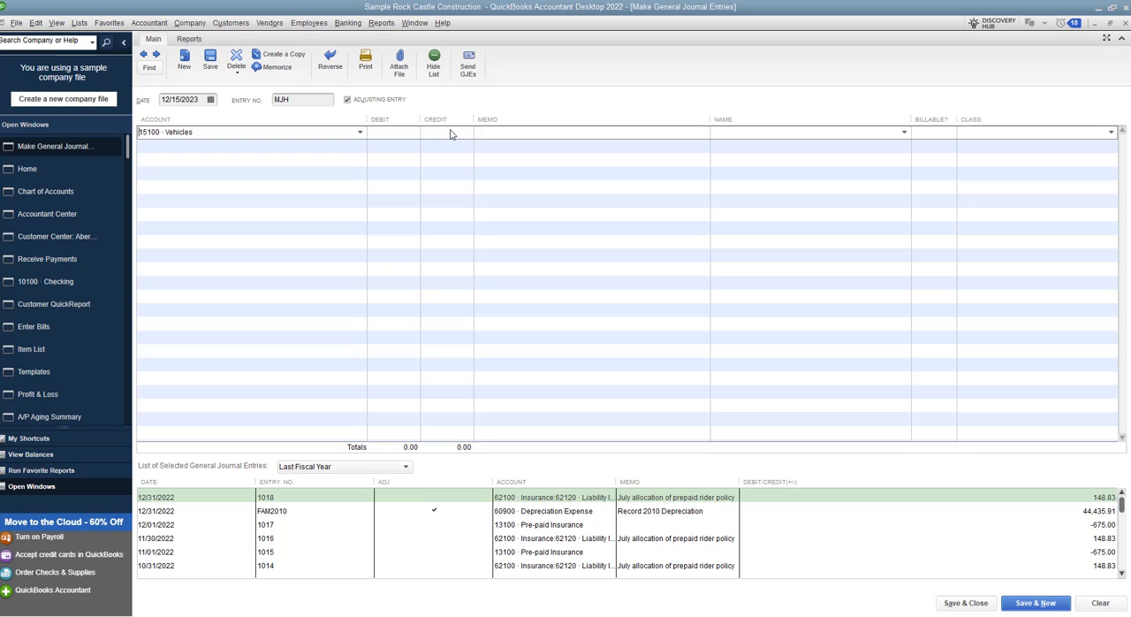
text(5)
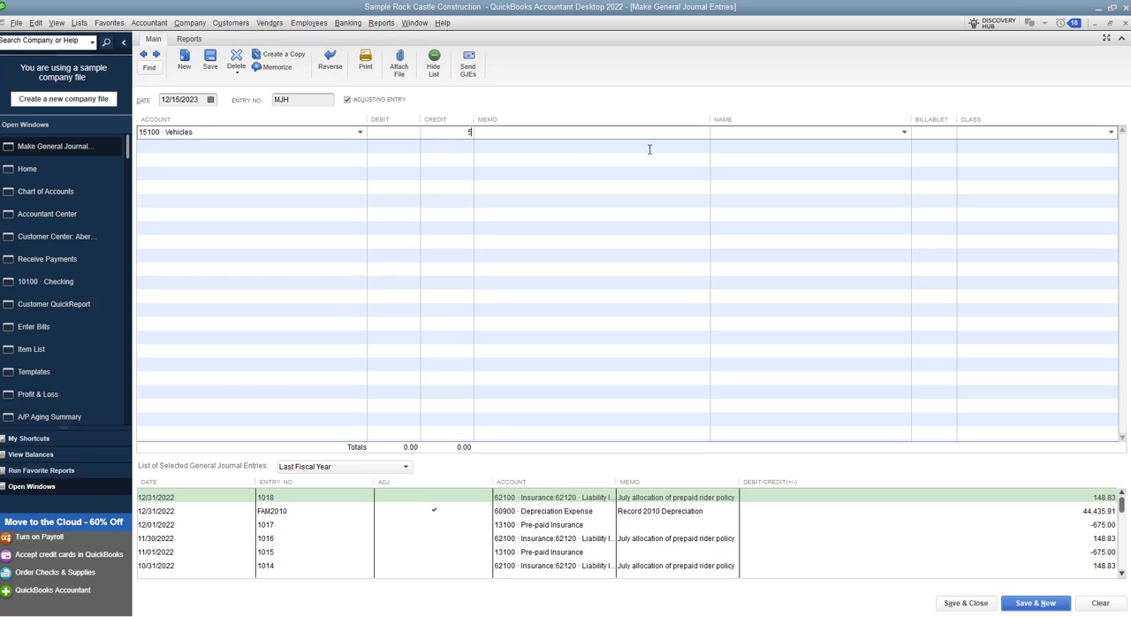
text(0000)
click(394, 145)
text(20,000)
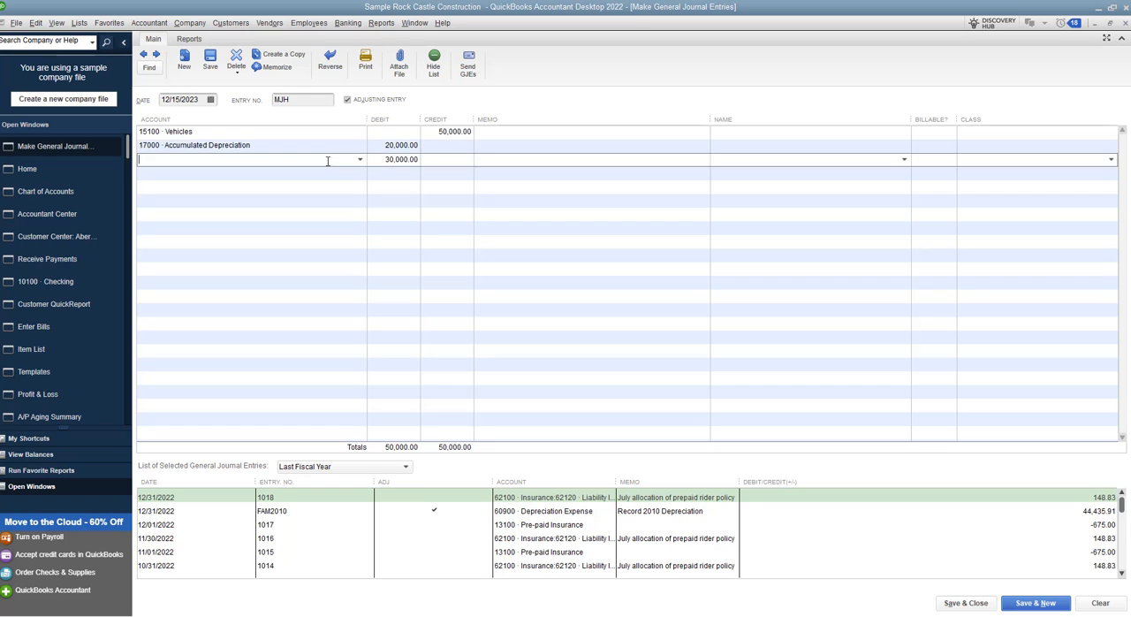
Debit 23150 Loan - Dump Truck 14,500 on the third journal line.
click(357, 159)
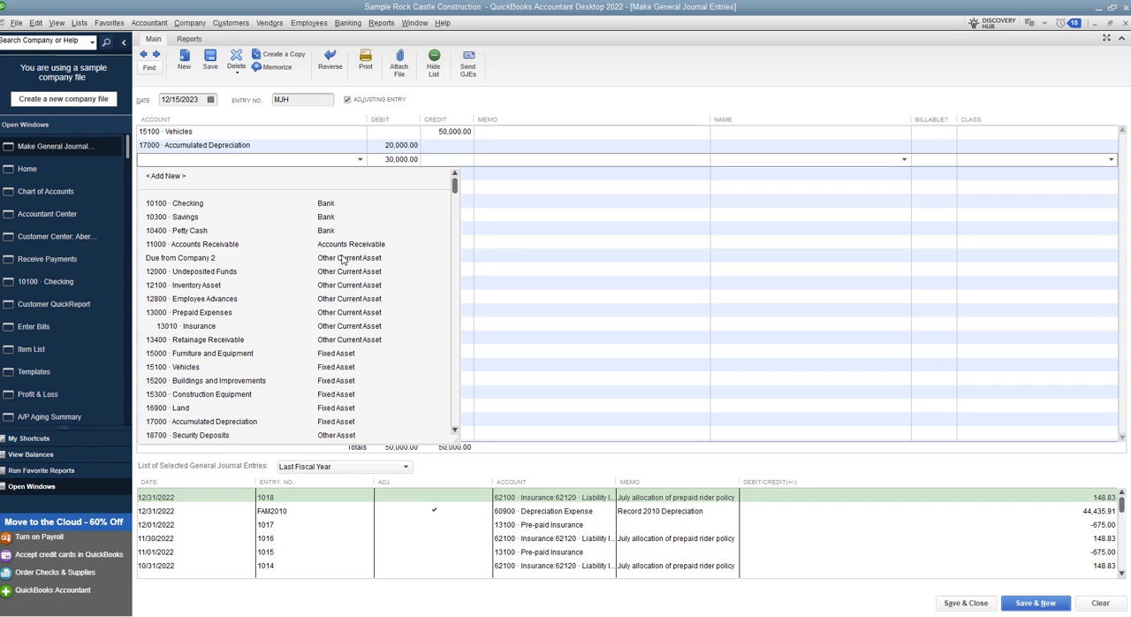
scroll(down, 3)
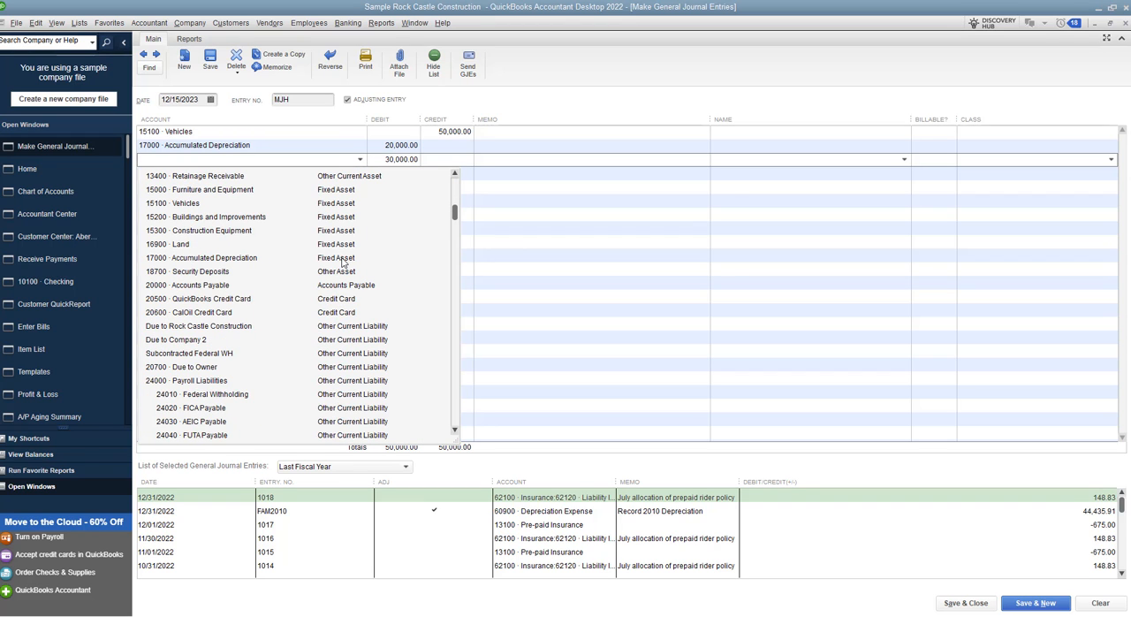
scroll(down, 3)
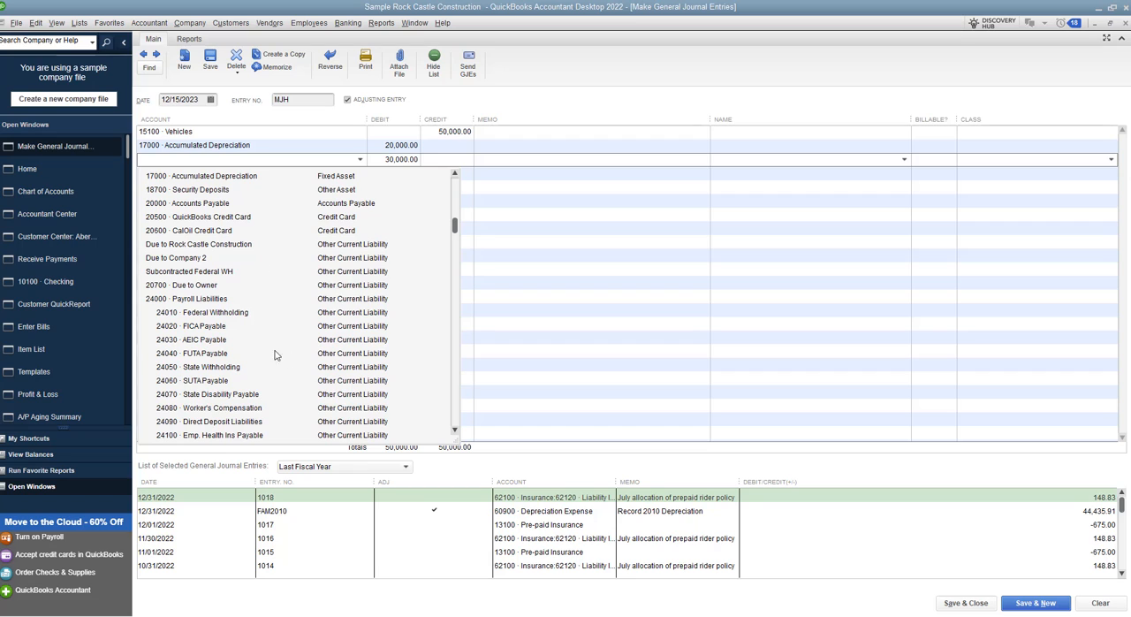
scroll(down, 3)
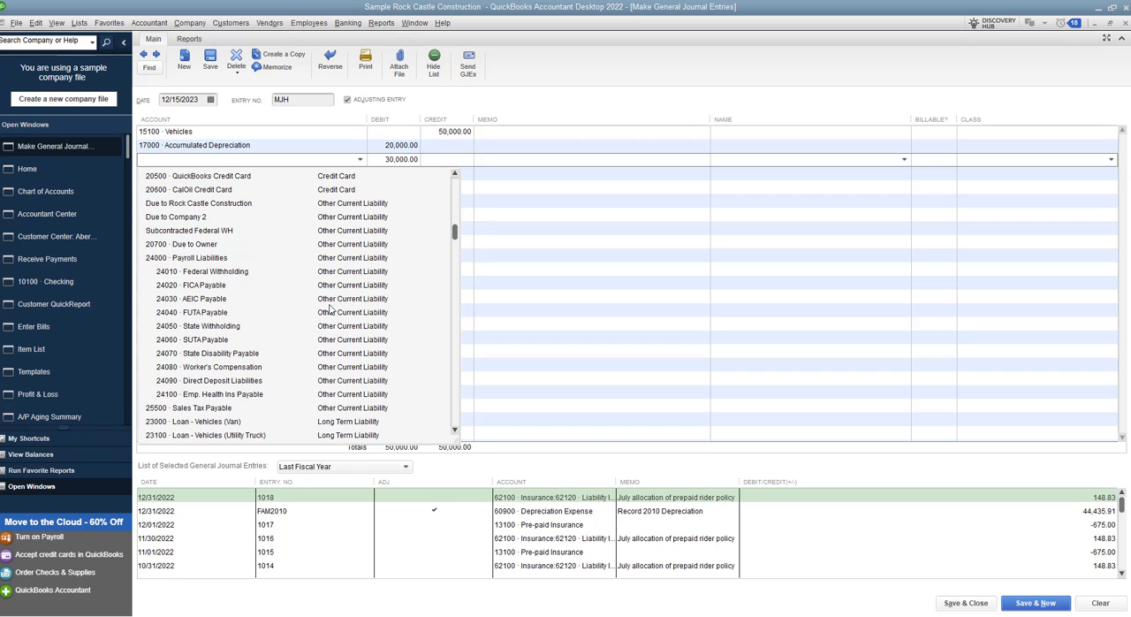
scroll(down, 3)
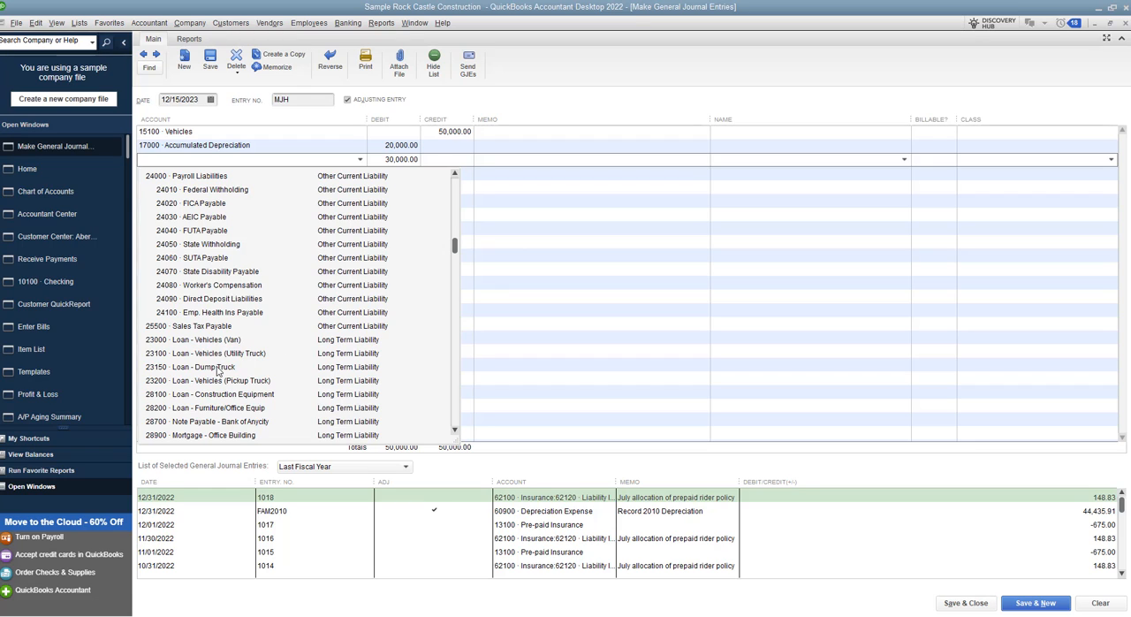
click(198, 367)
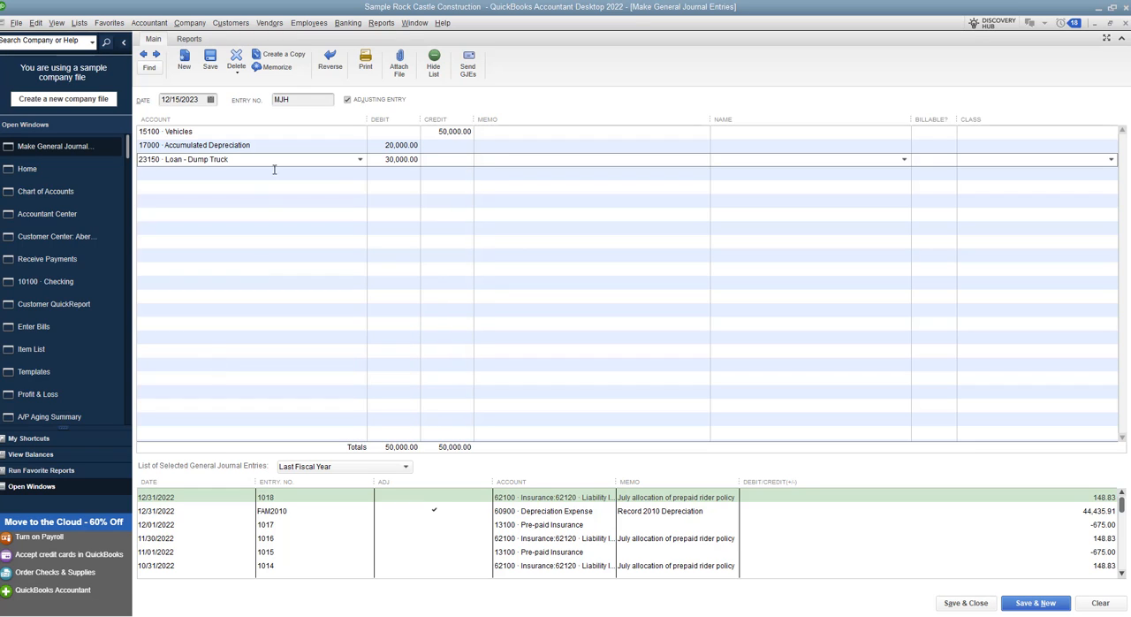
click(399, 159)
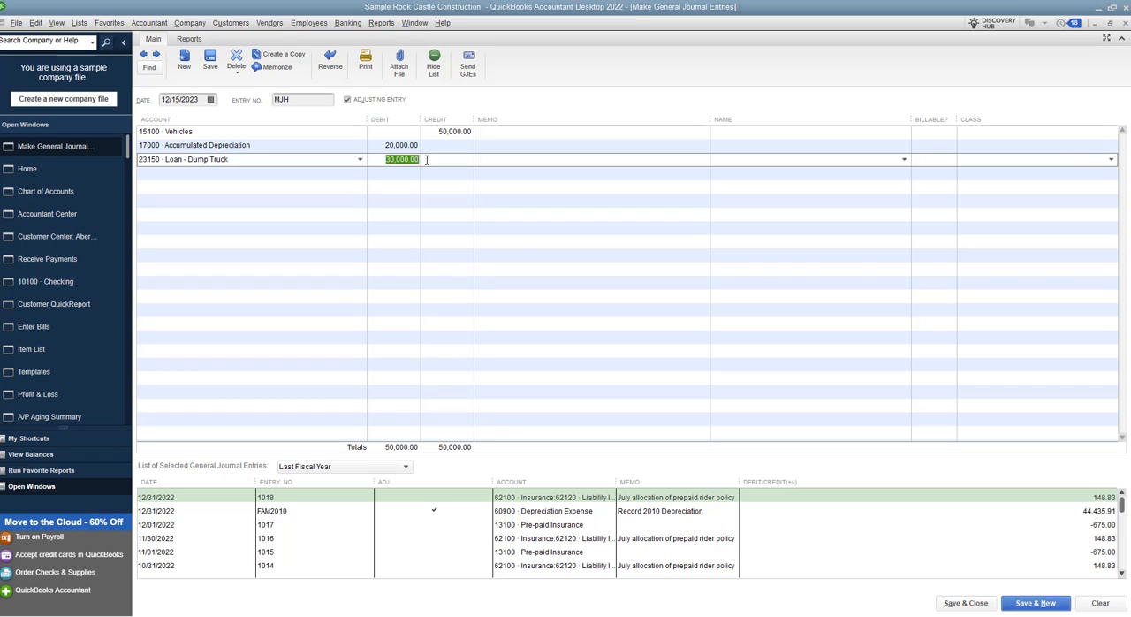
text(14500)
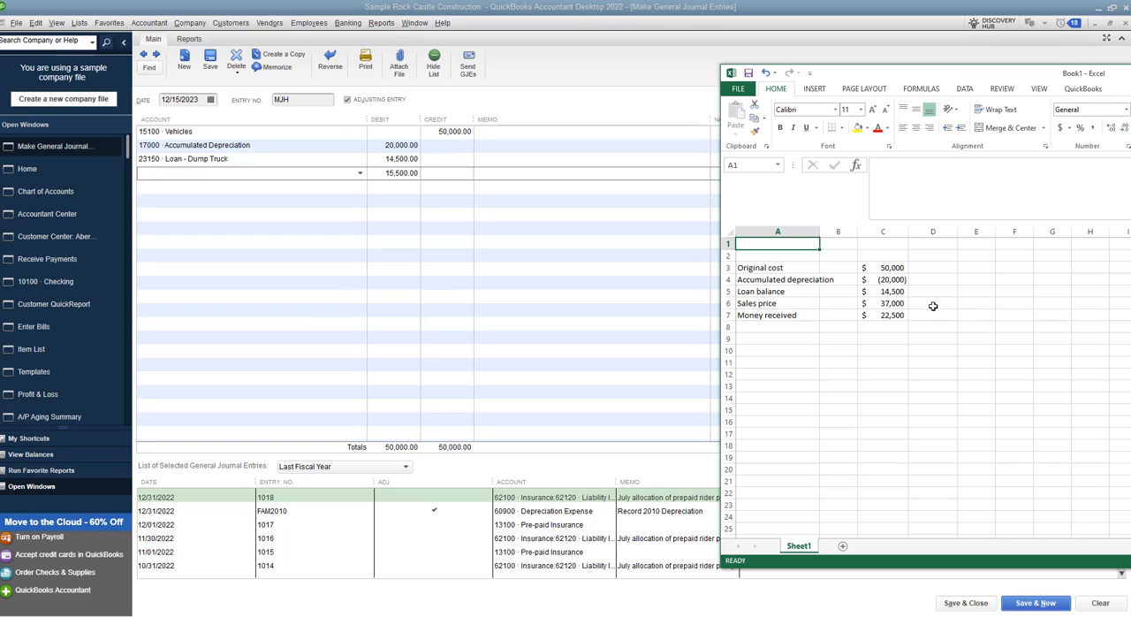
mouse_move(901, 304)
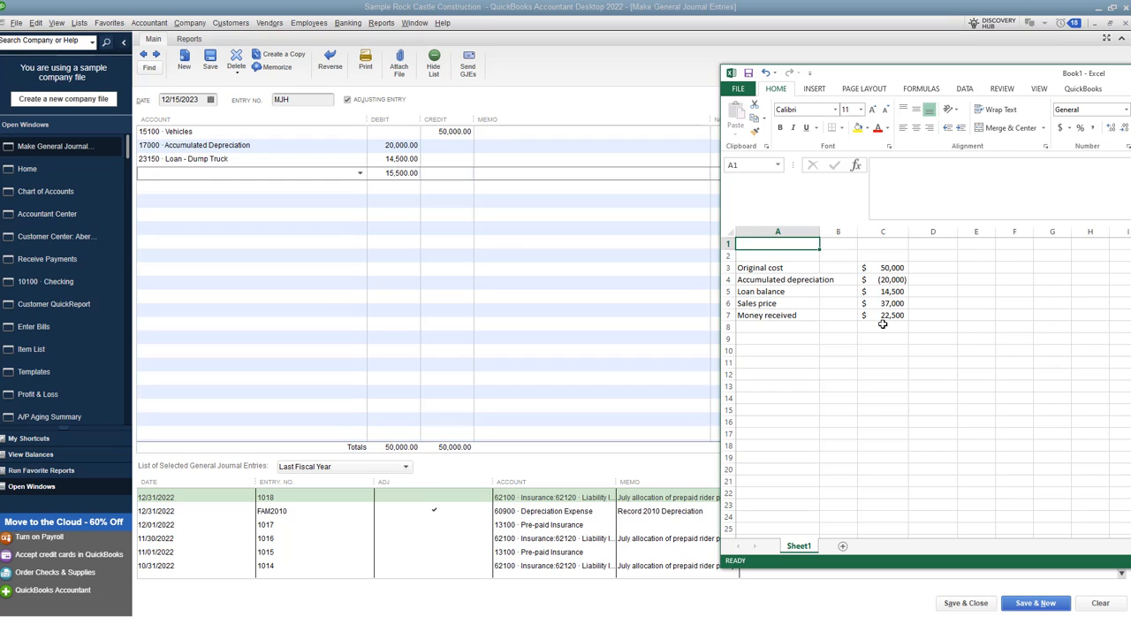
mouse_move(879, 322)
text(10100 · Checking)
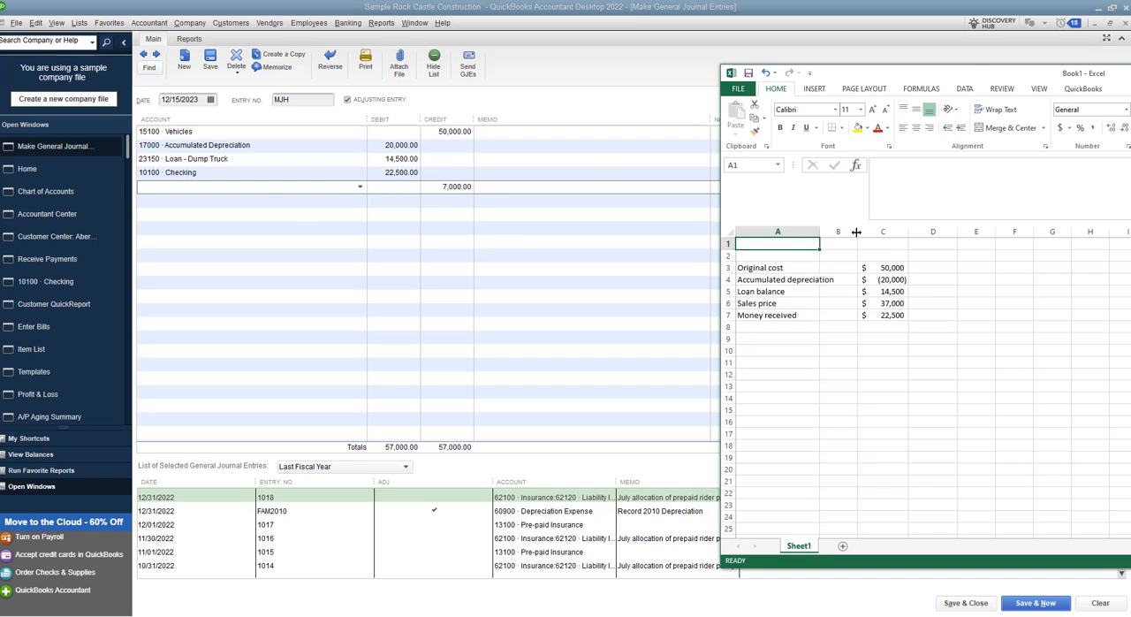
mouse_move(908, 312)
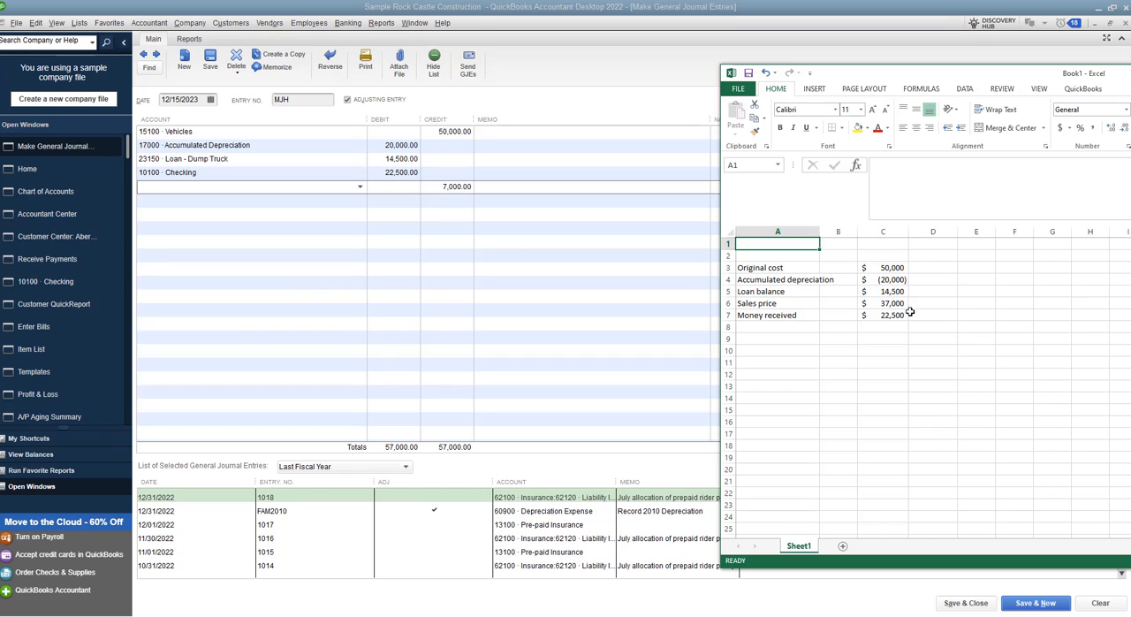
Check the 22,500 sales price in the Excel worksheet before debiting Checking.
click(891, 304)
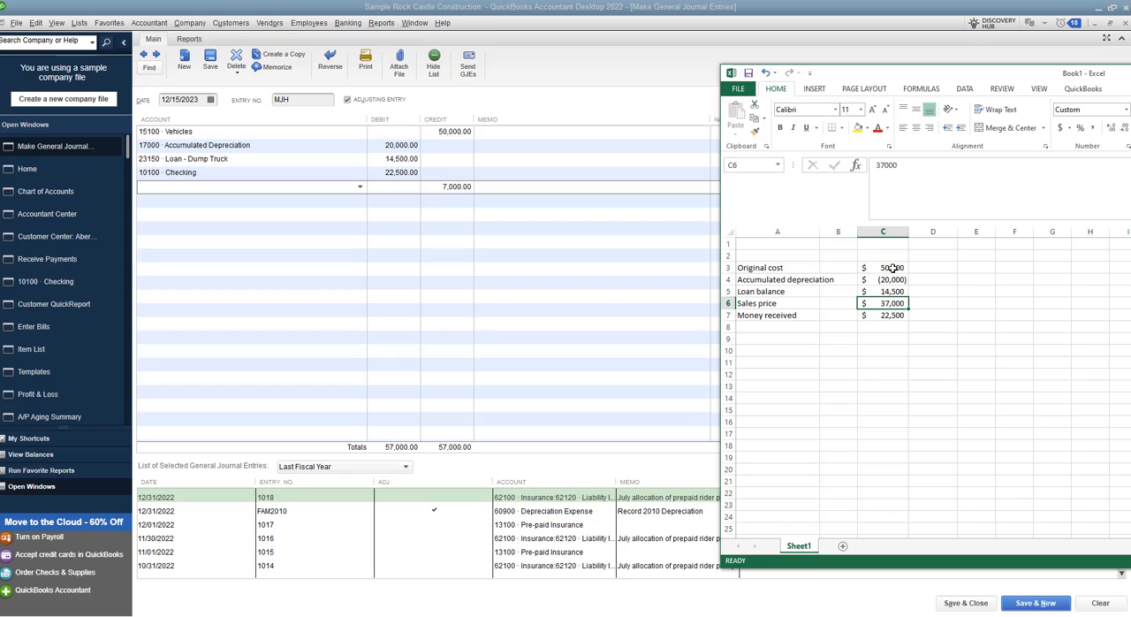
mouse_move(889, 279)
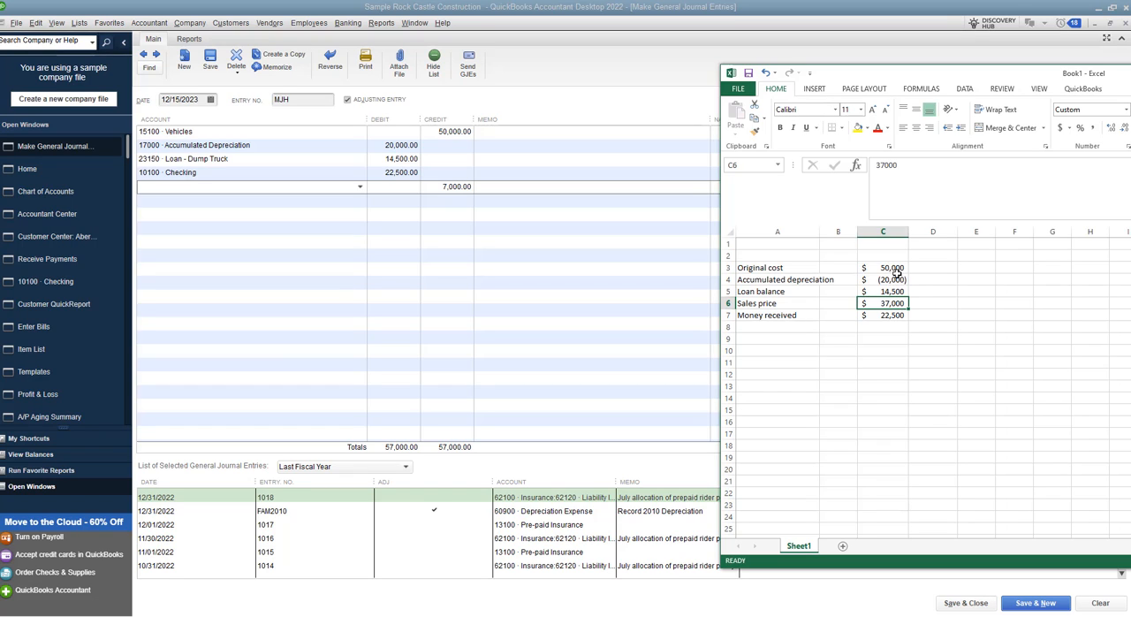
mouse_move(892, 279)
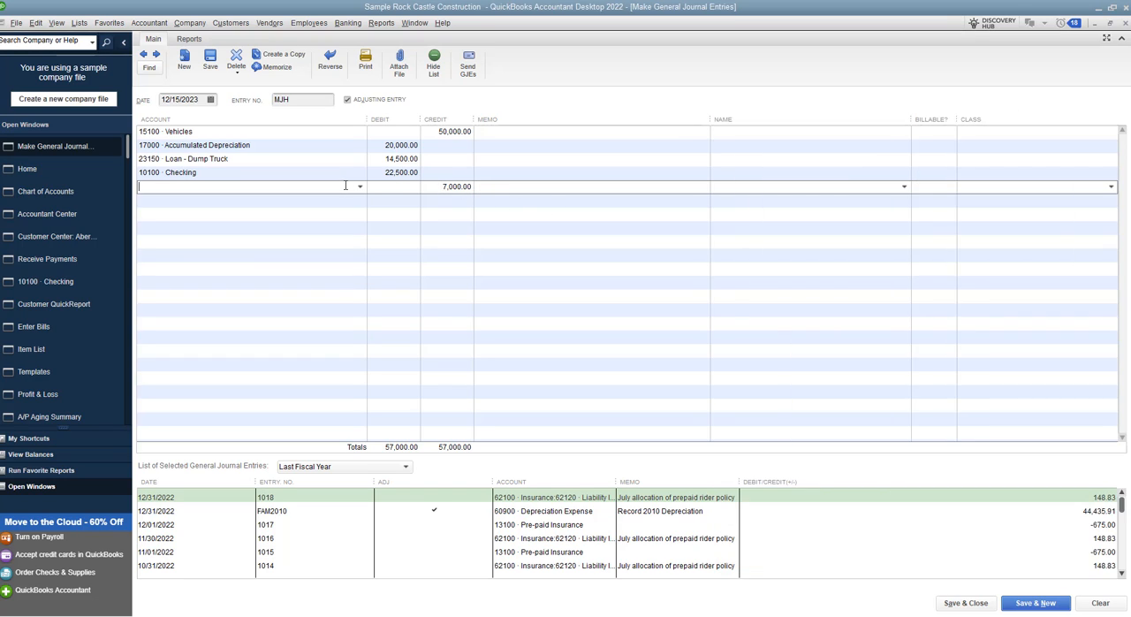
Credit Gain on sale of asset 7,000.00, balancing debits and credits at 57,000.
text(Gain on sale of asset)
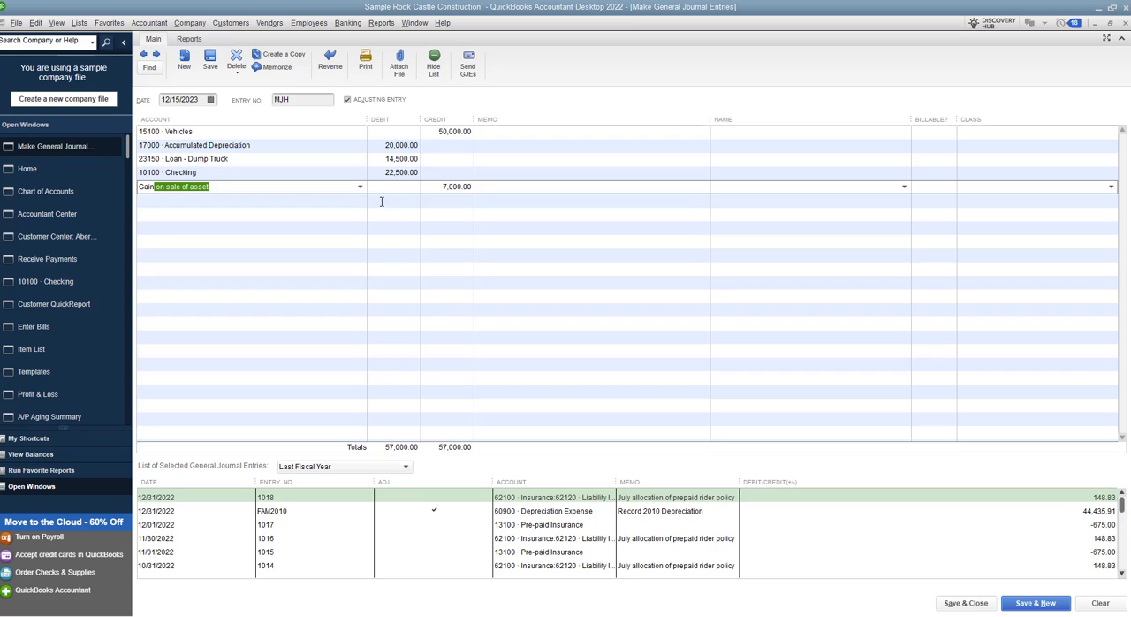
click(358, 187)
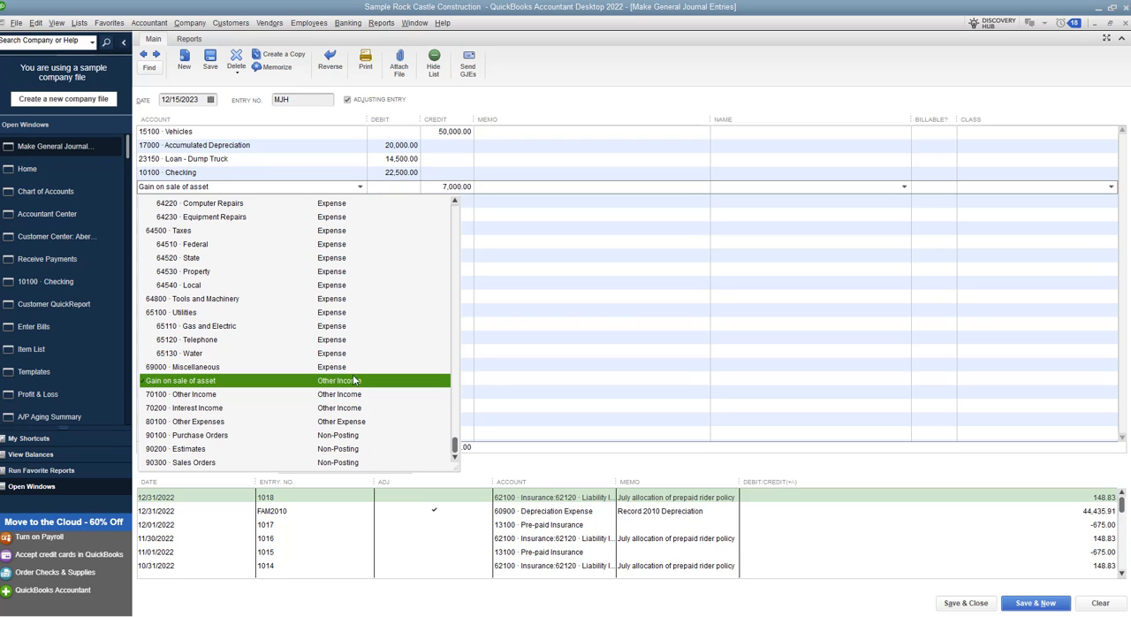
click(180, 380)
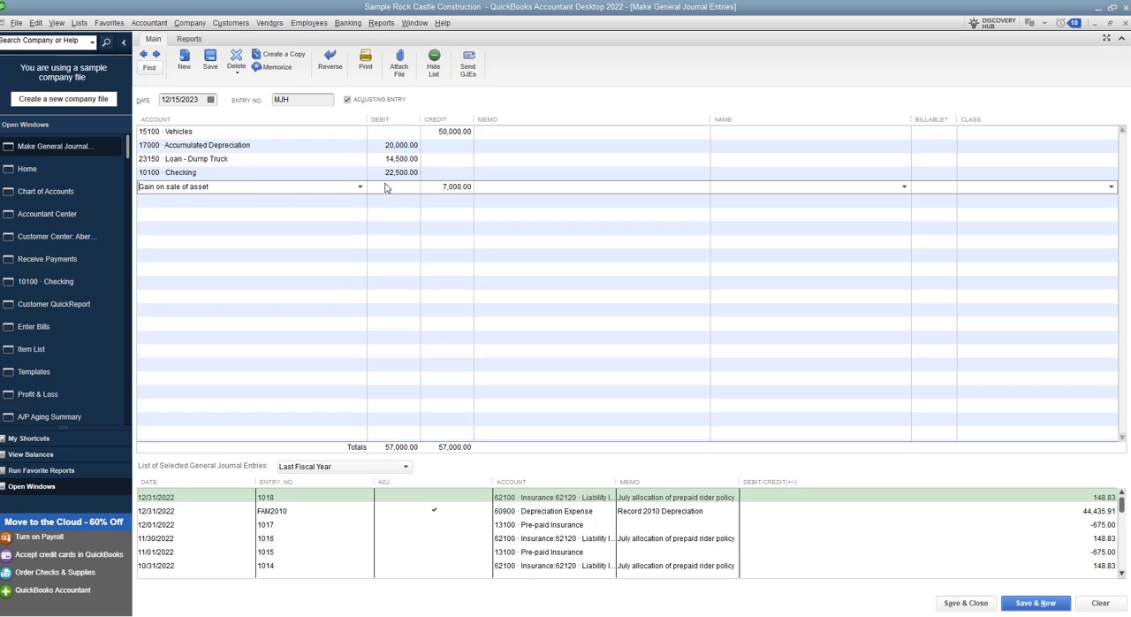
click(446, 187)
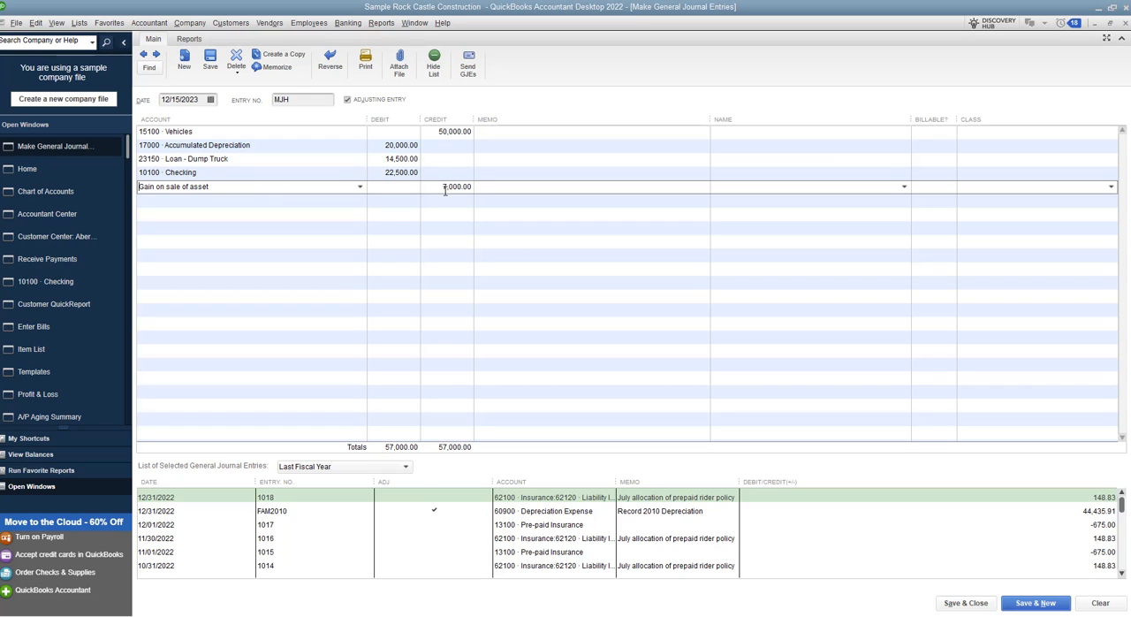
text(7000.00)
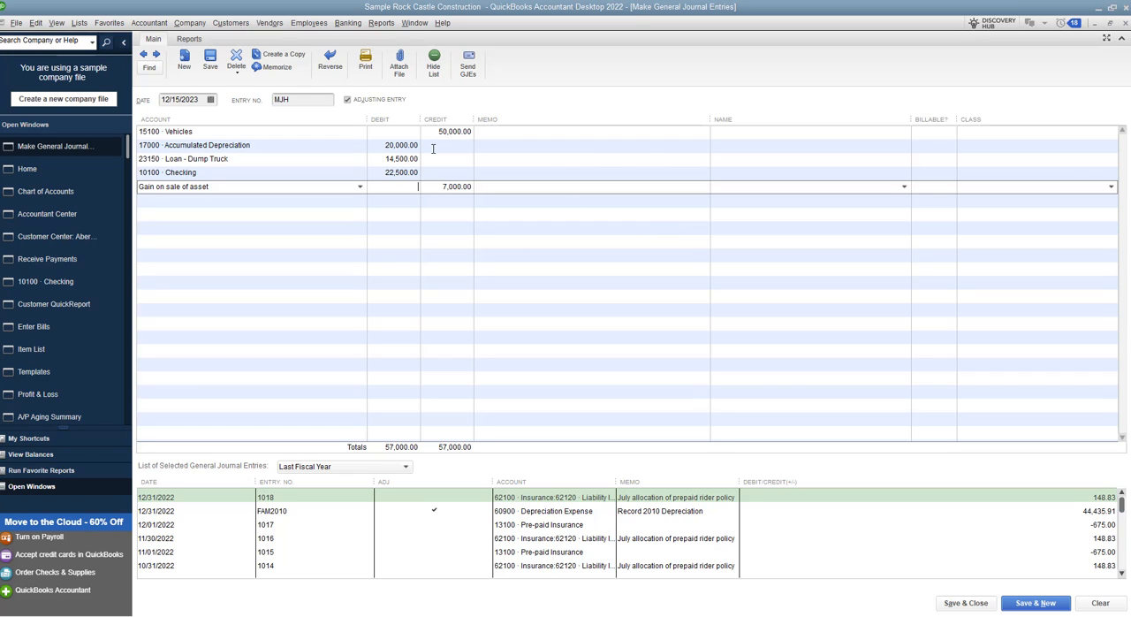
mouse_move(425, 156)
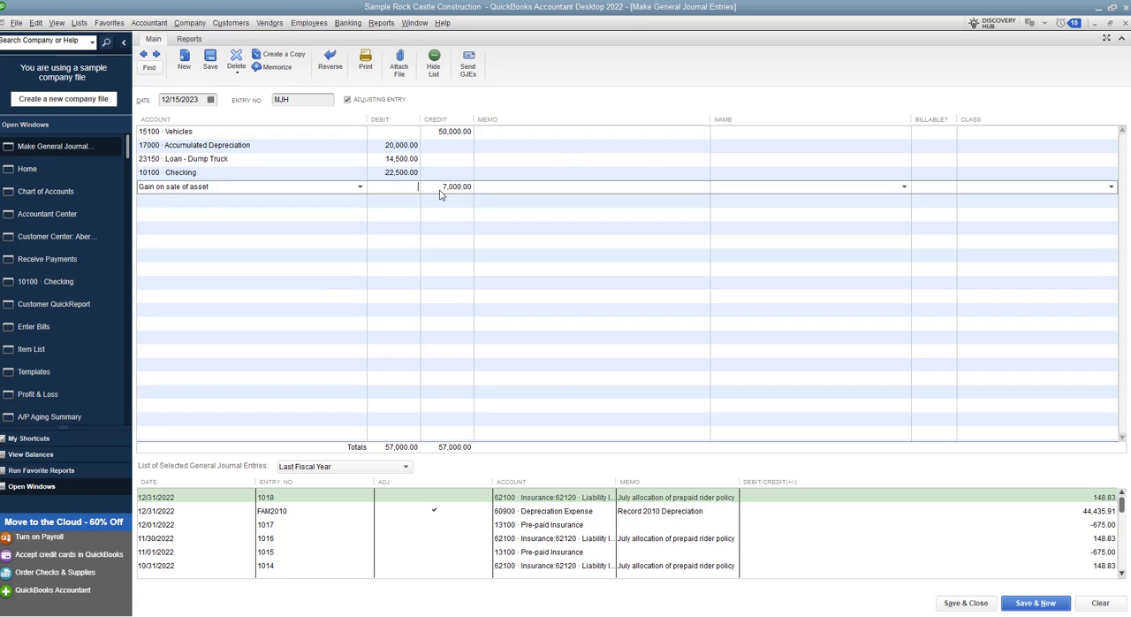
mouse_move(819, 187)
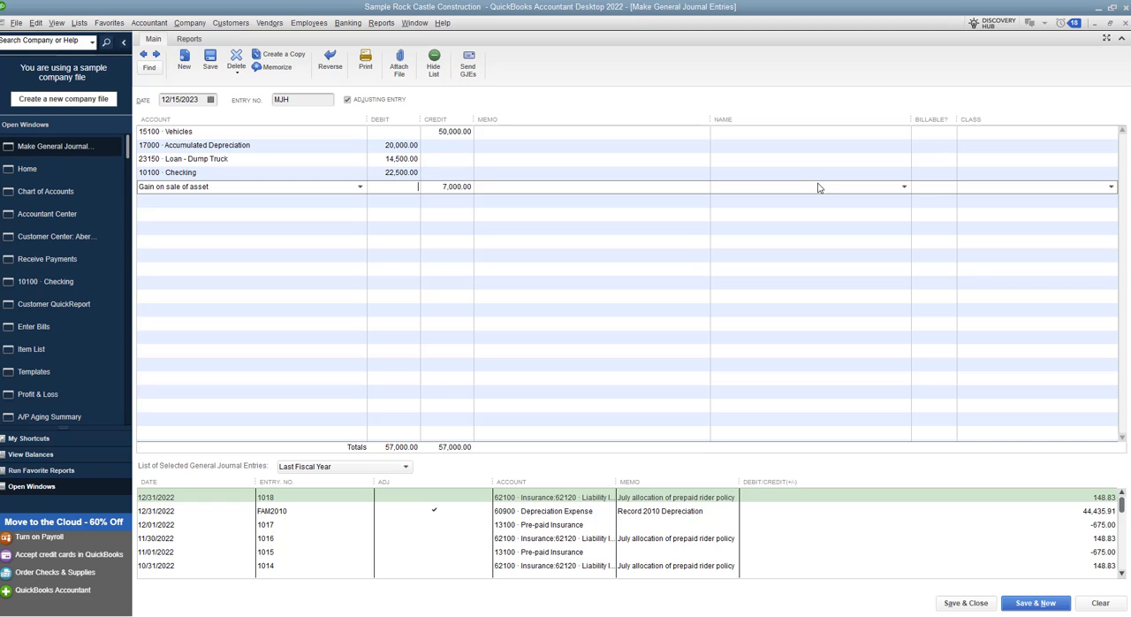